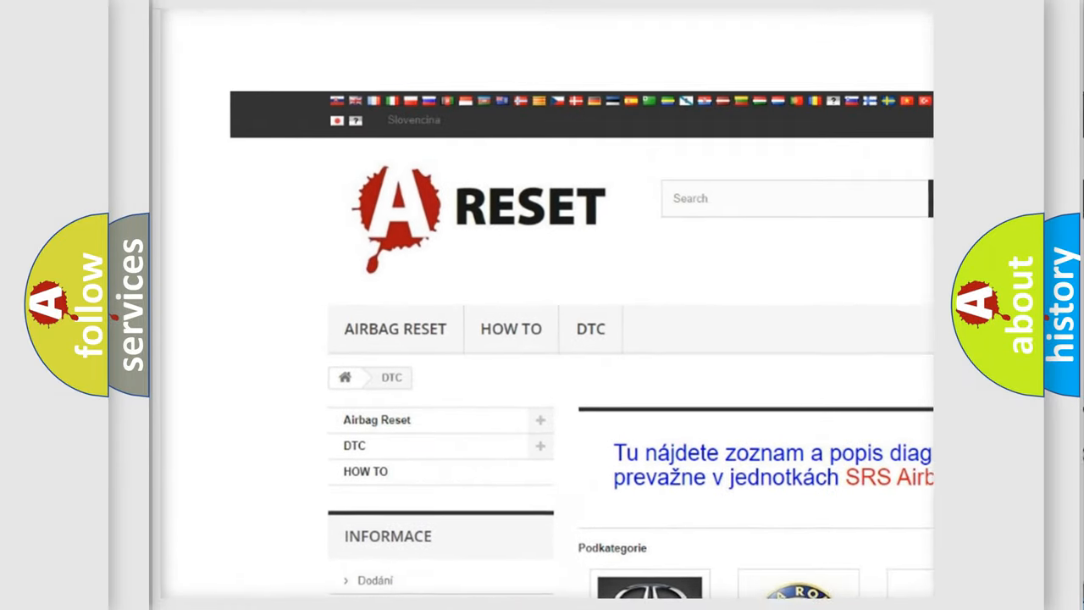
Open the GMC diagnostic code listing from the DTC car-brand categories page
{"action": "scroll", "scroll_direction": "down", "scroll_amount": 3}
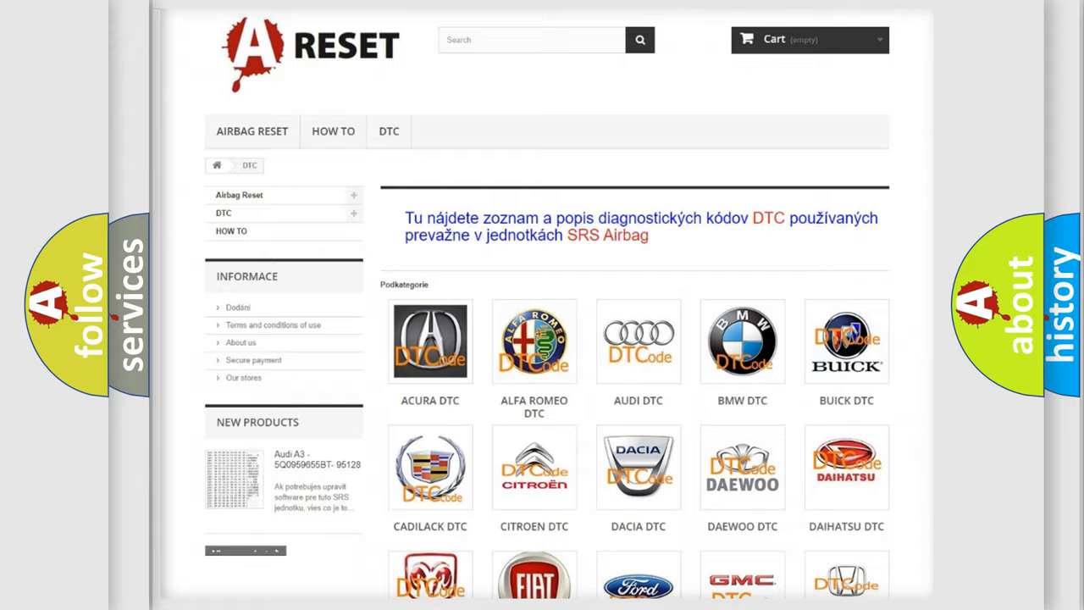
{"action": "scroll", "scroll_direction": "down", "scroll_amount": 3}
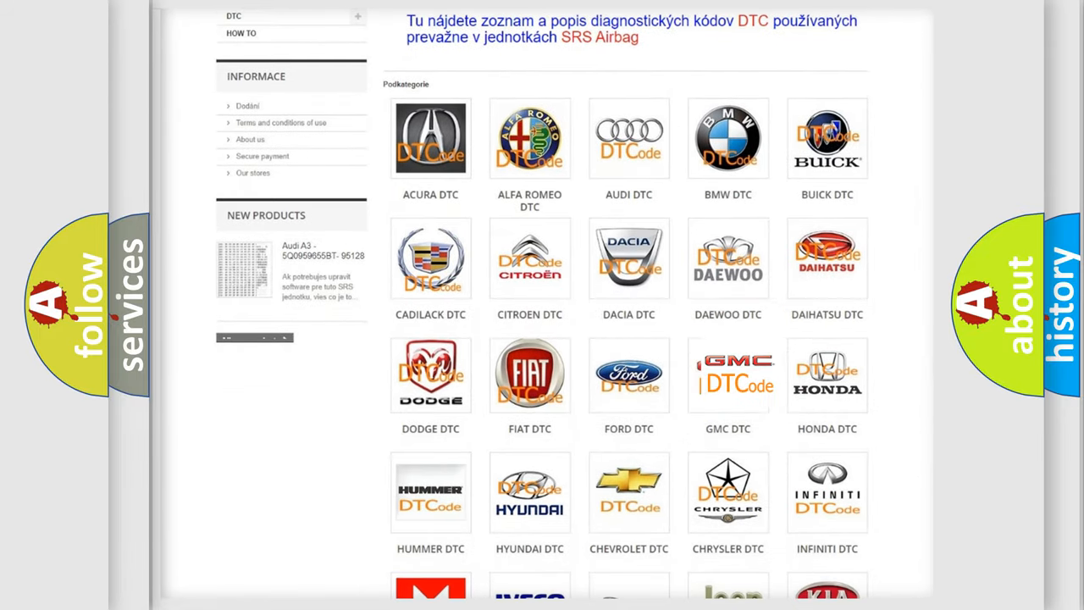
{"action": "left_click", "coordinate": [728, 374]}
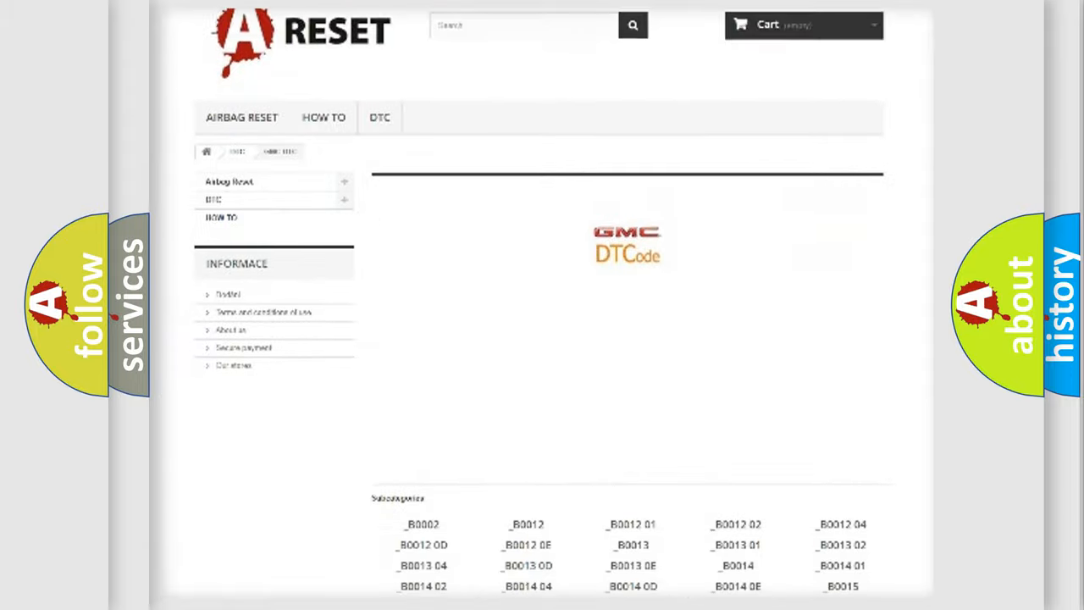